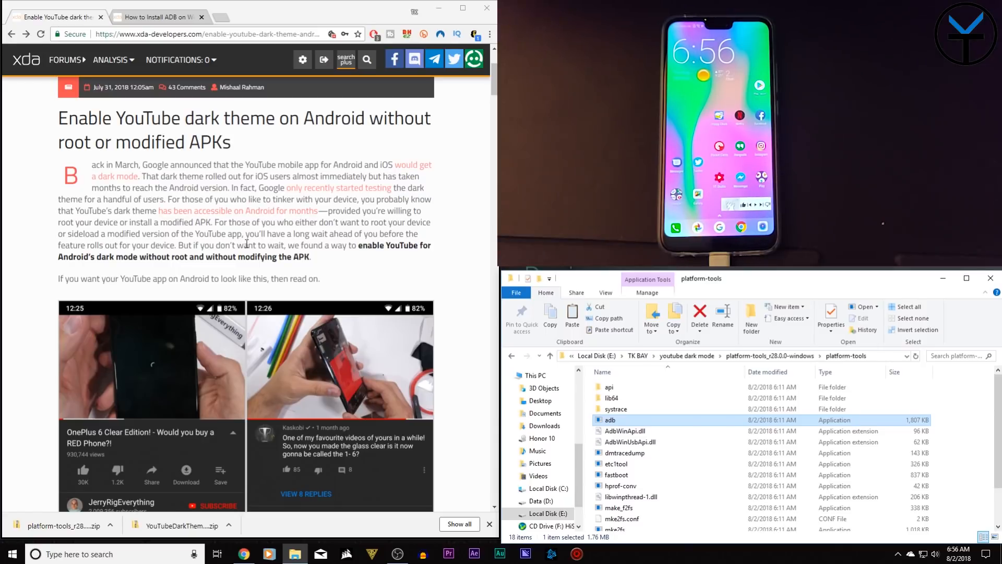
# - Scroll the XDA article down to the 'How to Enable YouTube's Dark Theme on Android' steps
pyautogui.scroll(-3)
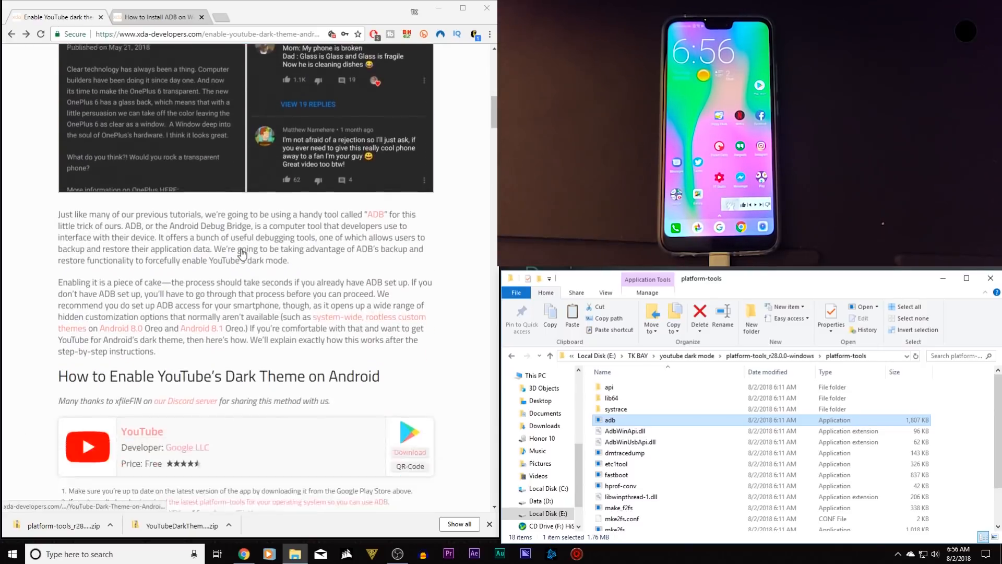
pyautogui.scroll(-3)
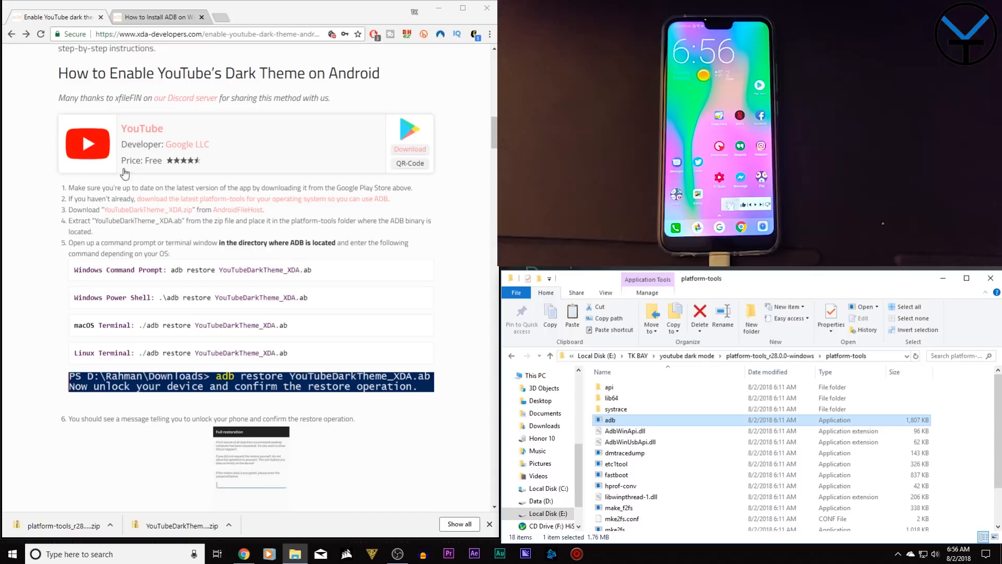
pyautogui.moveTo(460, 161)
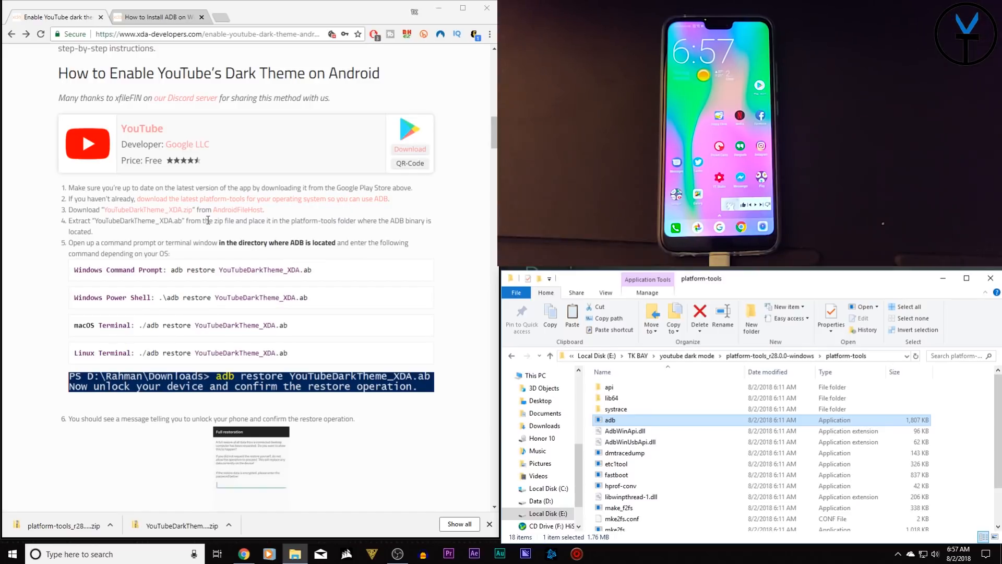
# - Locate YouTubeDarkTheme_XDA.ab in its folder and copy the file
pyautogui.click(156, 17)
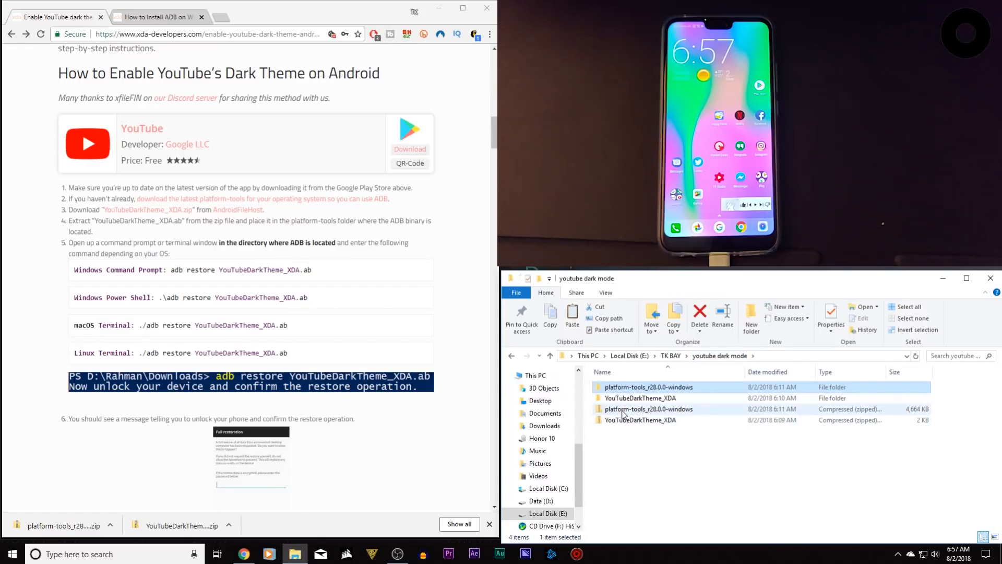
pyautogui.moveTo(636, 420)
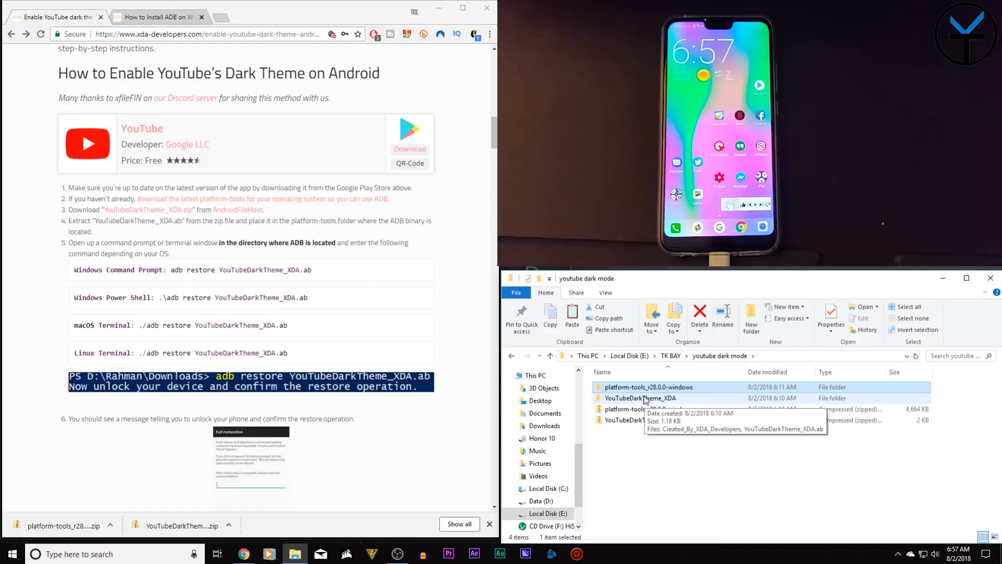
pyautogui.doubleClick(640, 398)
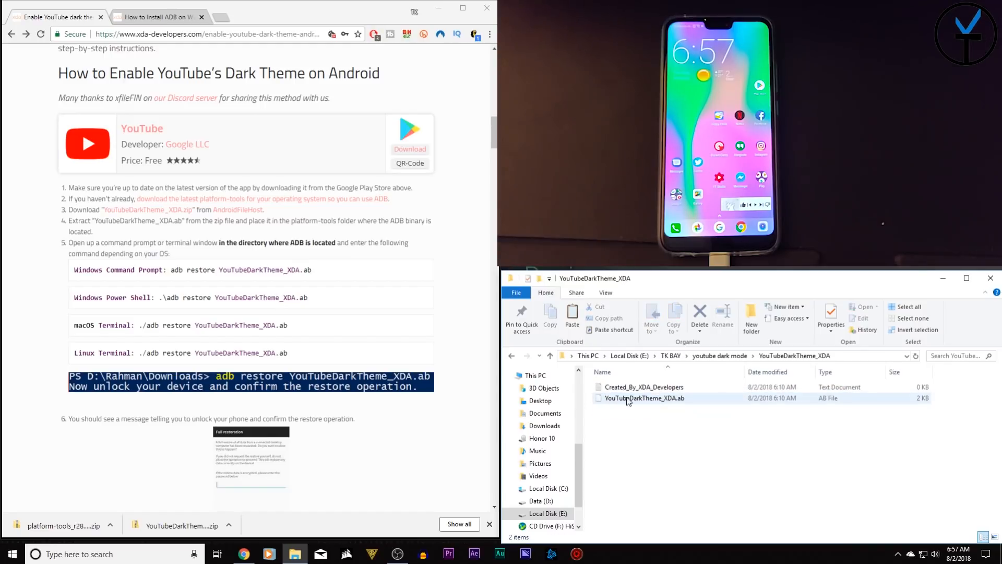
pyautogui.rightClick(644, 398)
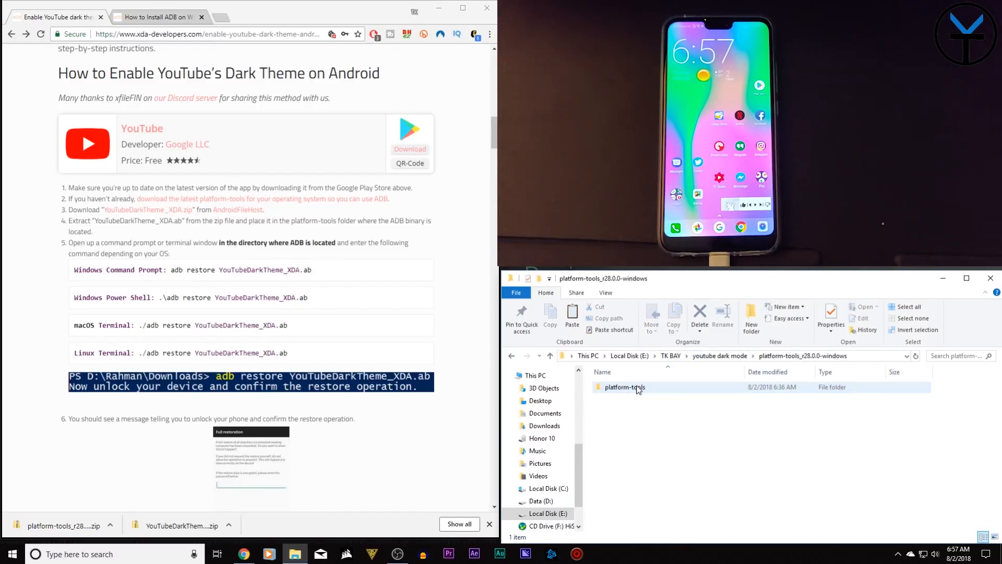
# - Open a PowerShell window inside the platform-tools folder
pyautogui.doubleClick(624, 387)
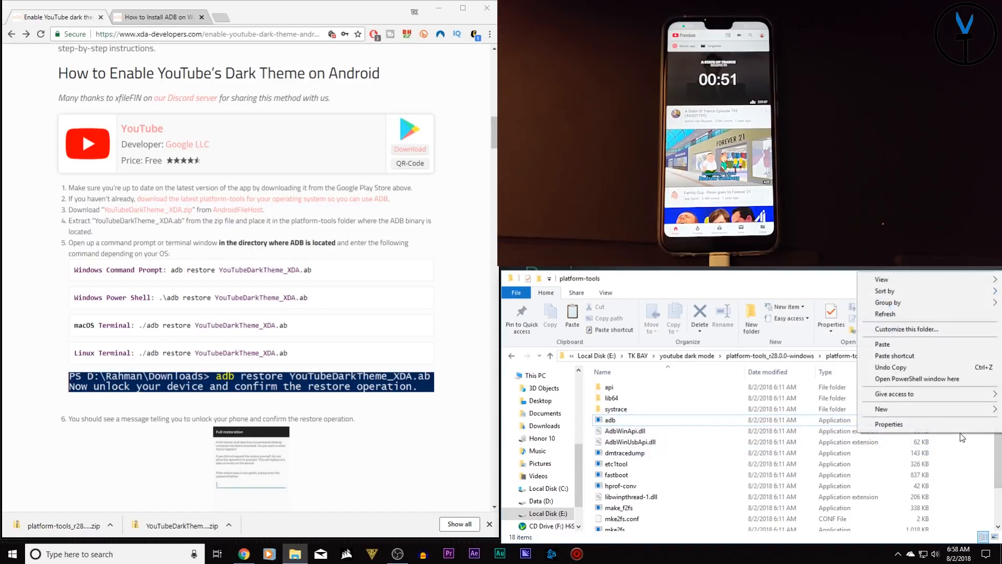
pyautogui.click(916, 378)
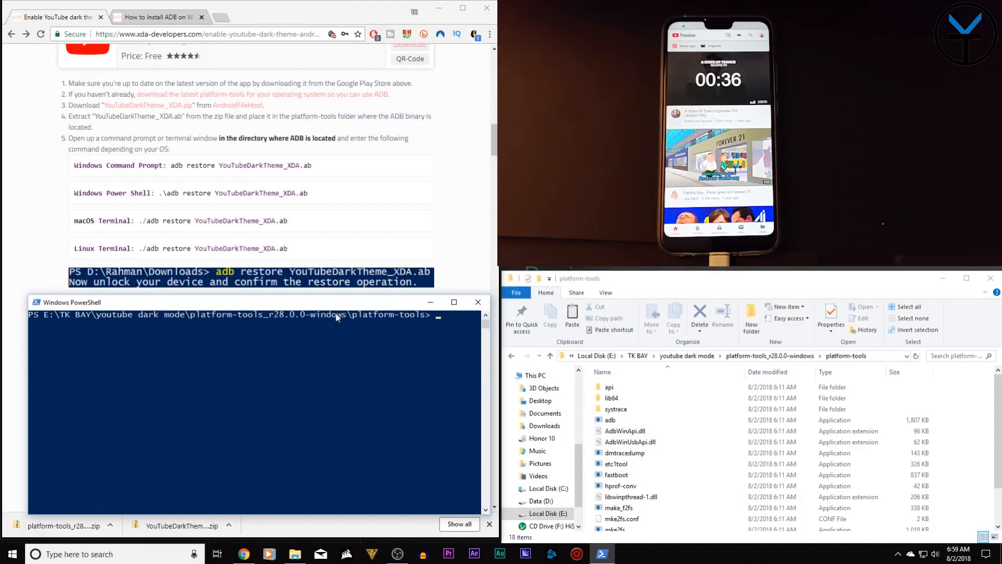
pyautogui.moveTo(213, 214)
pyautogui.write('adb devices')
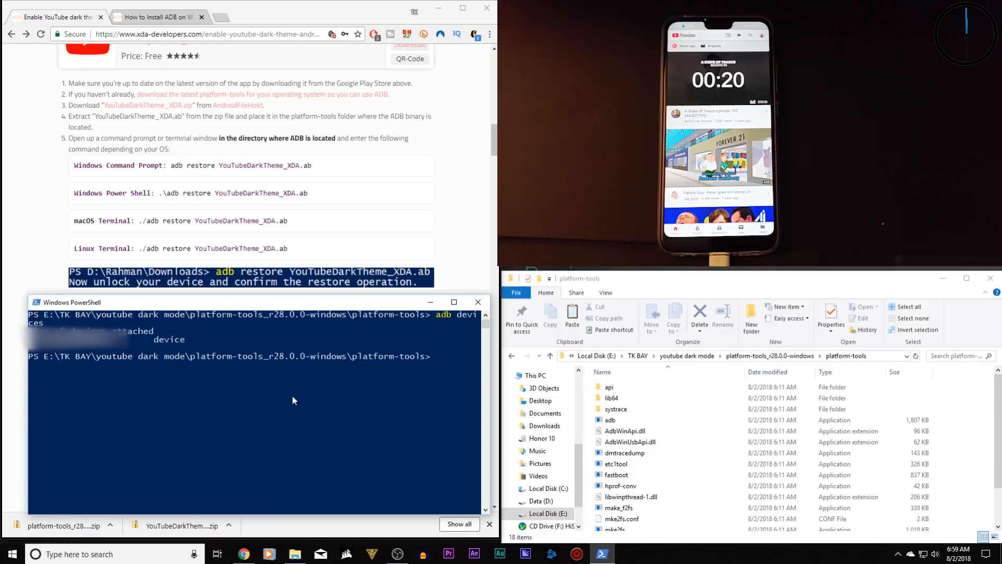
pyautogui.moveTo(293, 400)
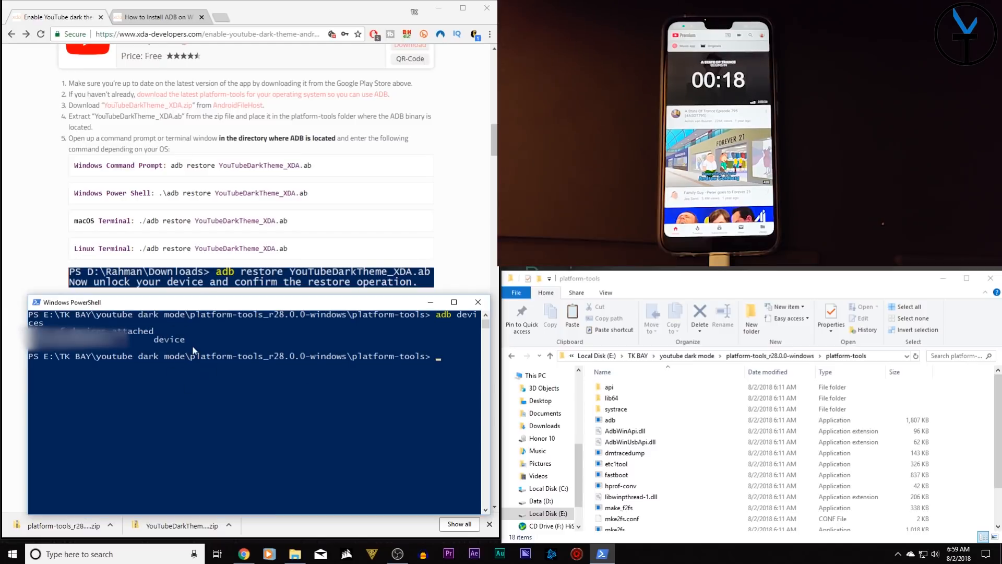
pyautogui.moveTo(208, 380)
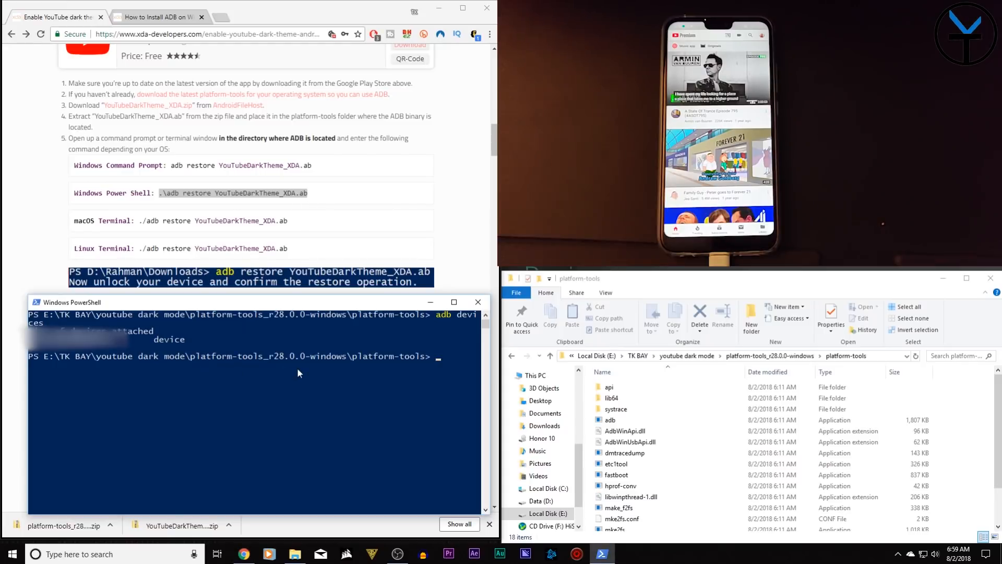
# - Enter the command .\adb restore YouTubeDarkTheme_XDA.ab at the prompt
pyautogui.write('.\\adb restore YouTubeDarkTheme_XDA.ab')
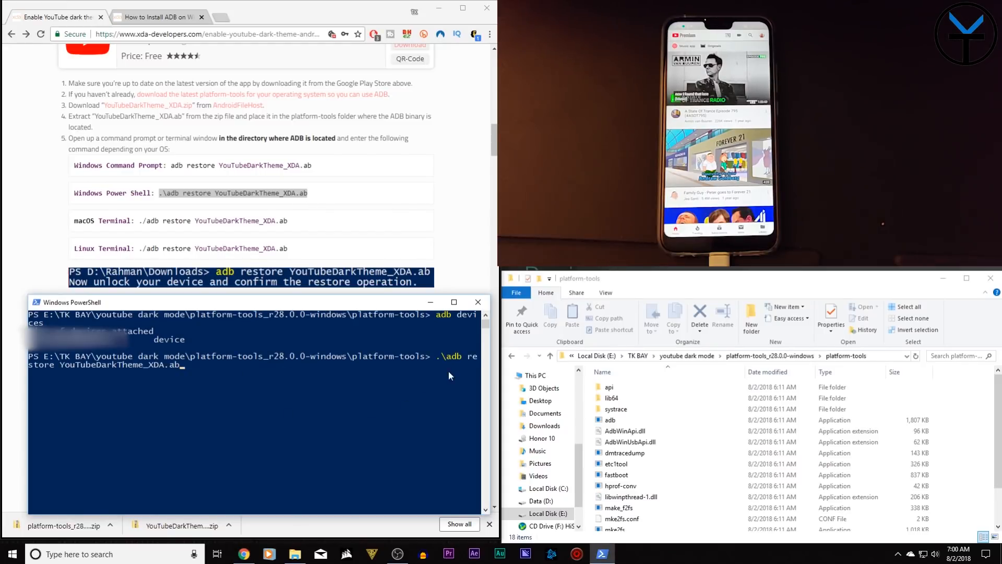
pyautogui.moveTo(452, 370)
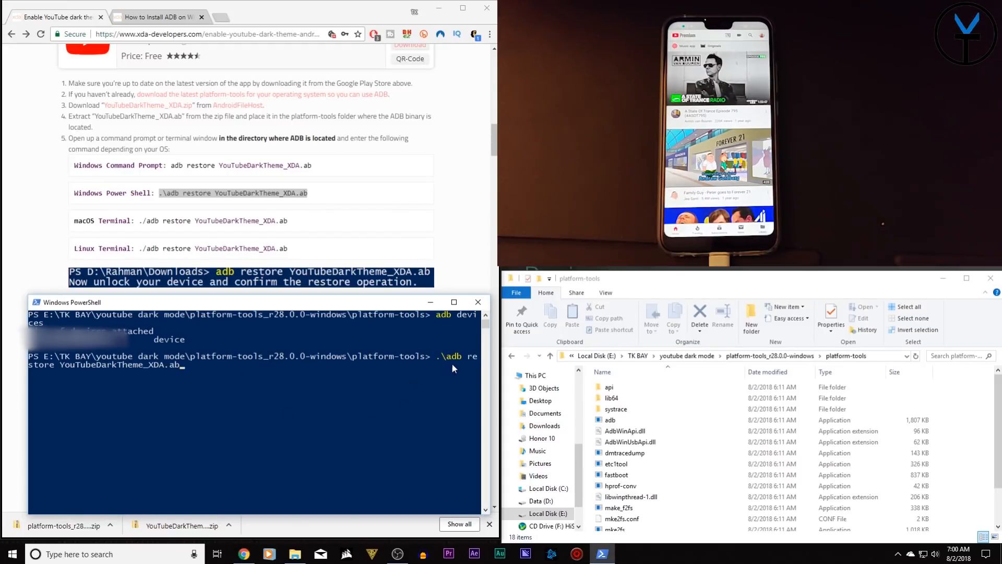
pyautogui.moveTo(72, 377)
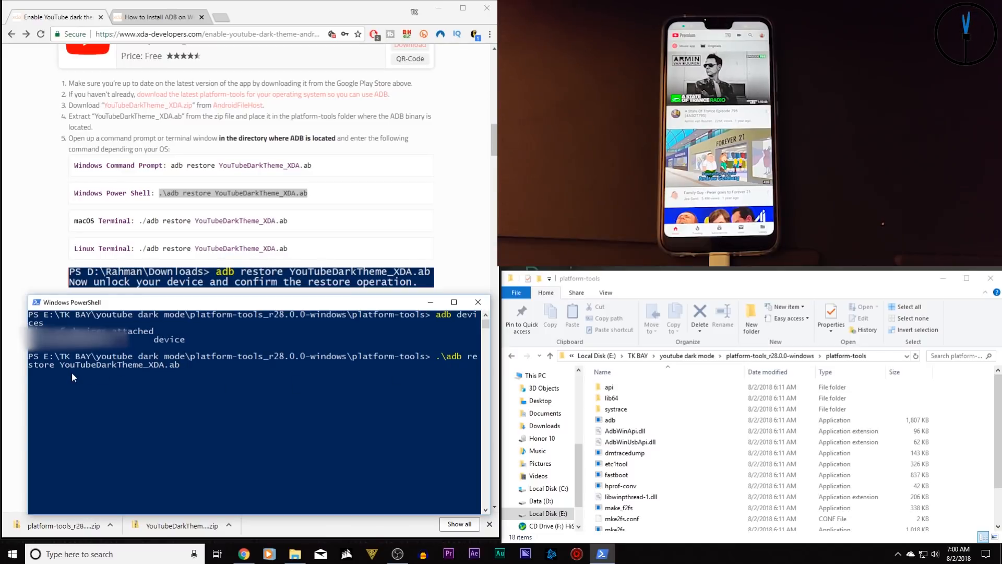